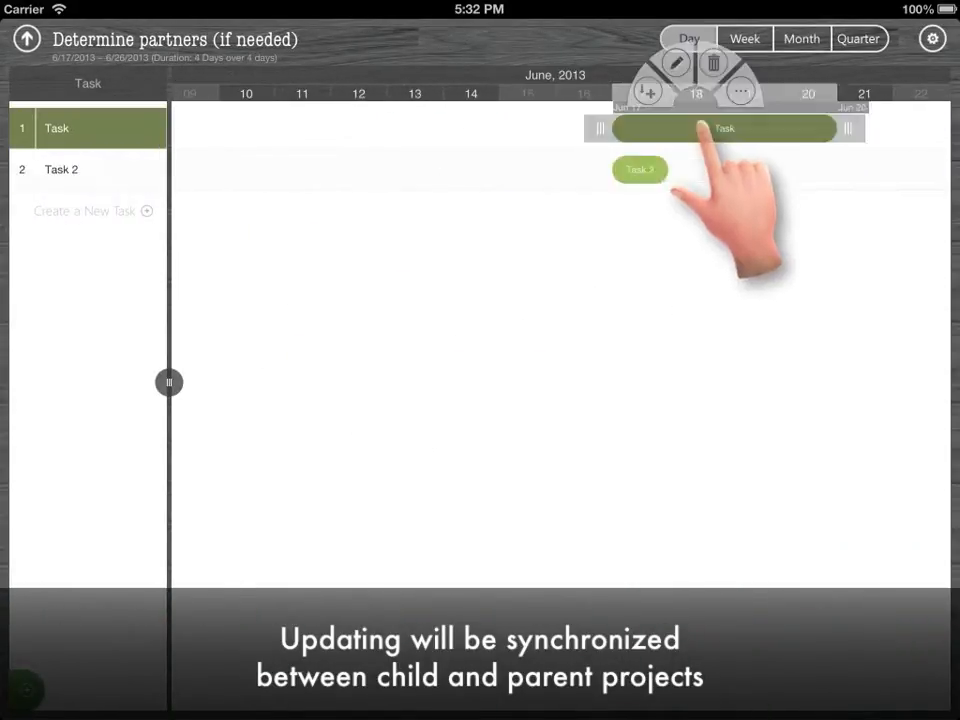
Return from the Determine partners sub-project to the parent New Plan
left_click(25, 38)
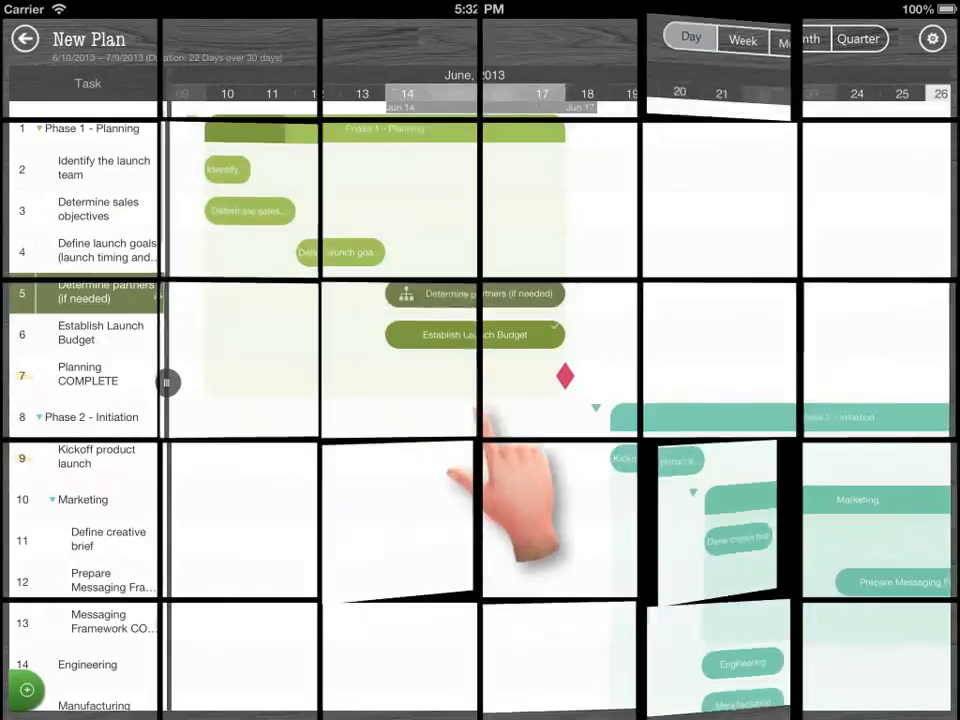
Switch Task linking to ON in settings and start maintaining links between tasks #7 and #9
left_click(931, 38)
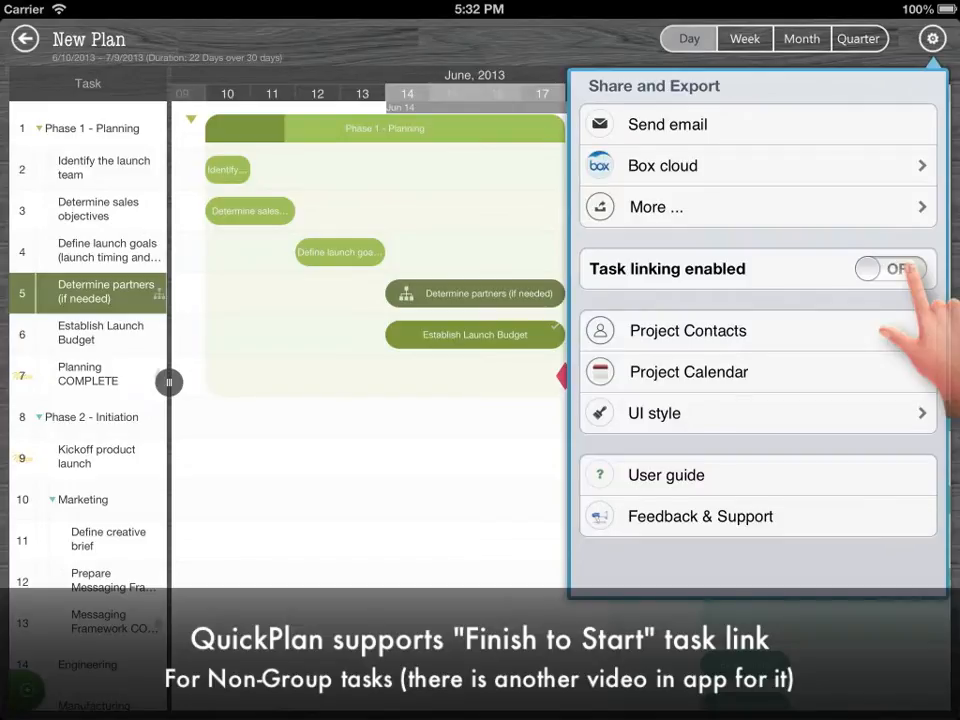
left_click(890, 268)
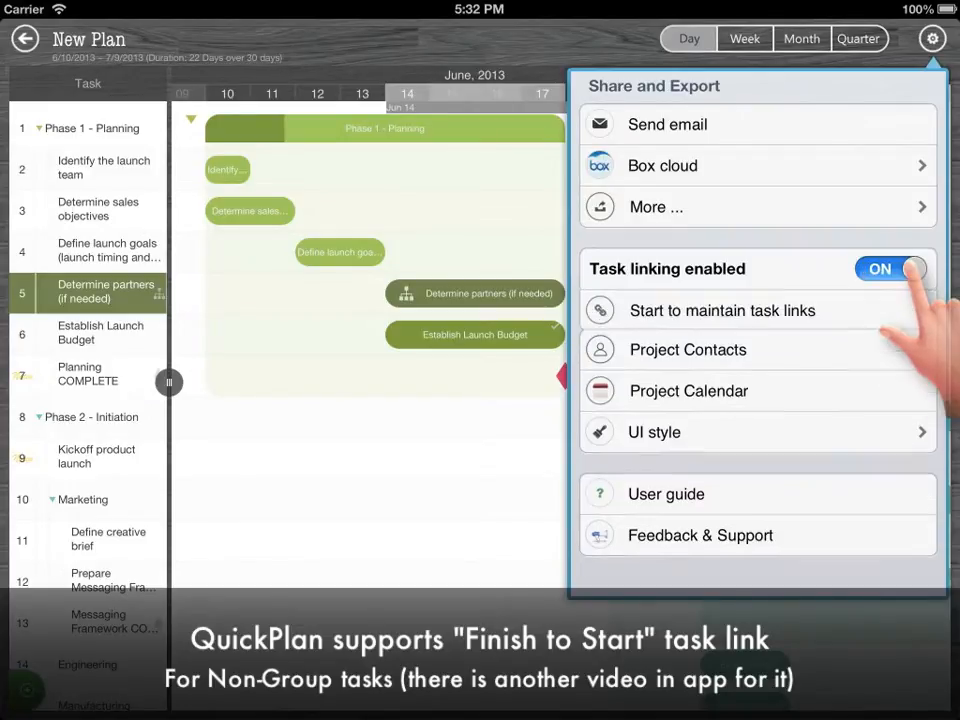
left_click(722, 310)
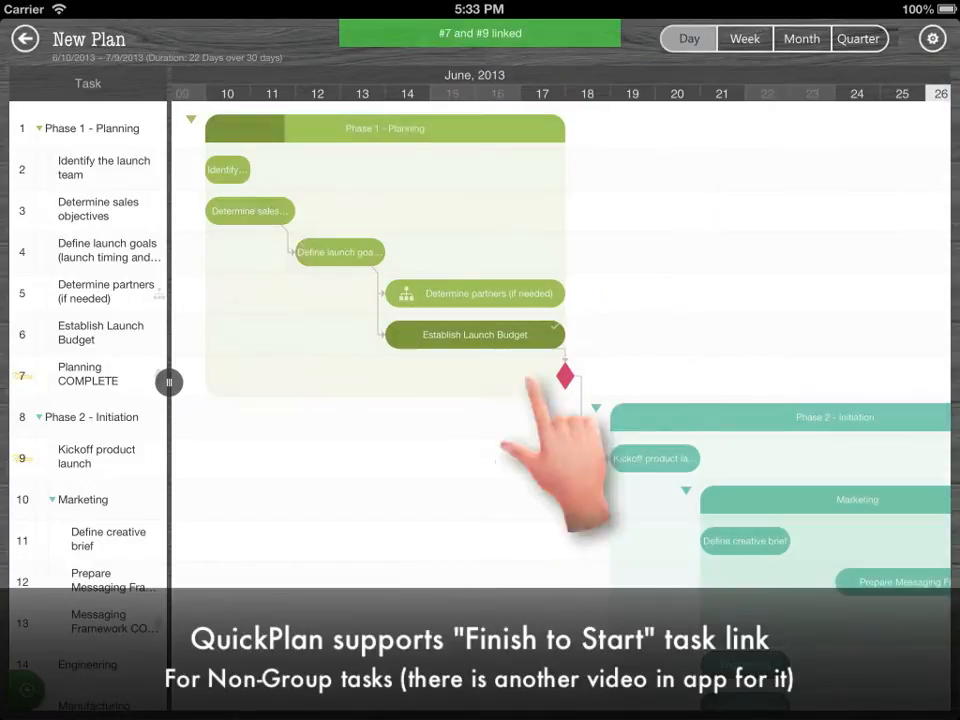
Shift the Determine sales objectives bar later along the Gantt timeline
left_click(248, 211)
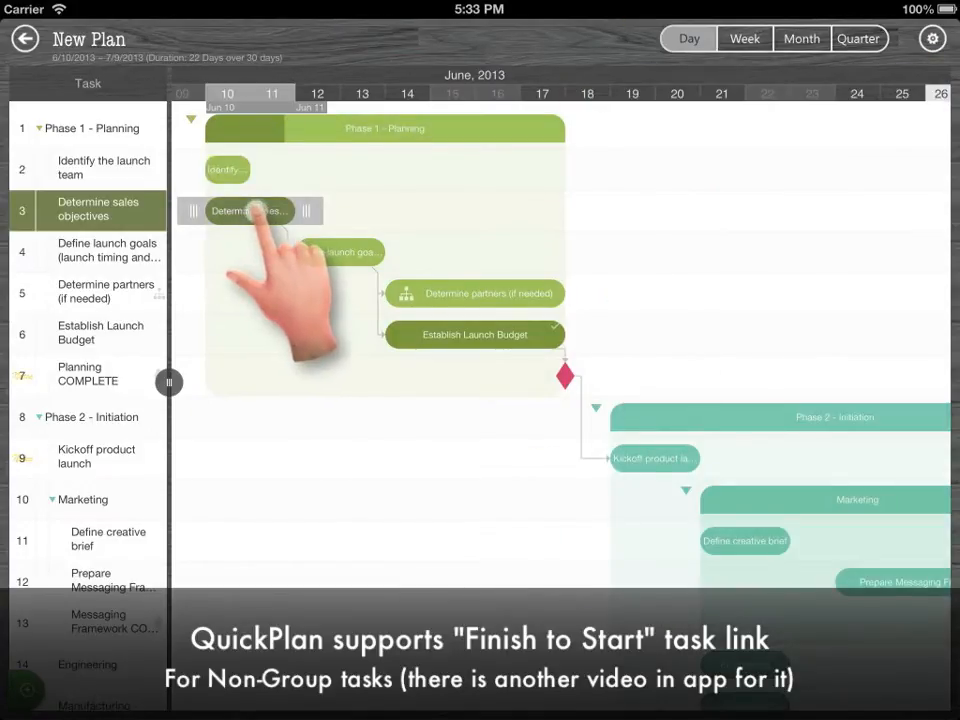
left_click_drag(248, 211, 380, 211)
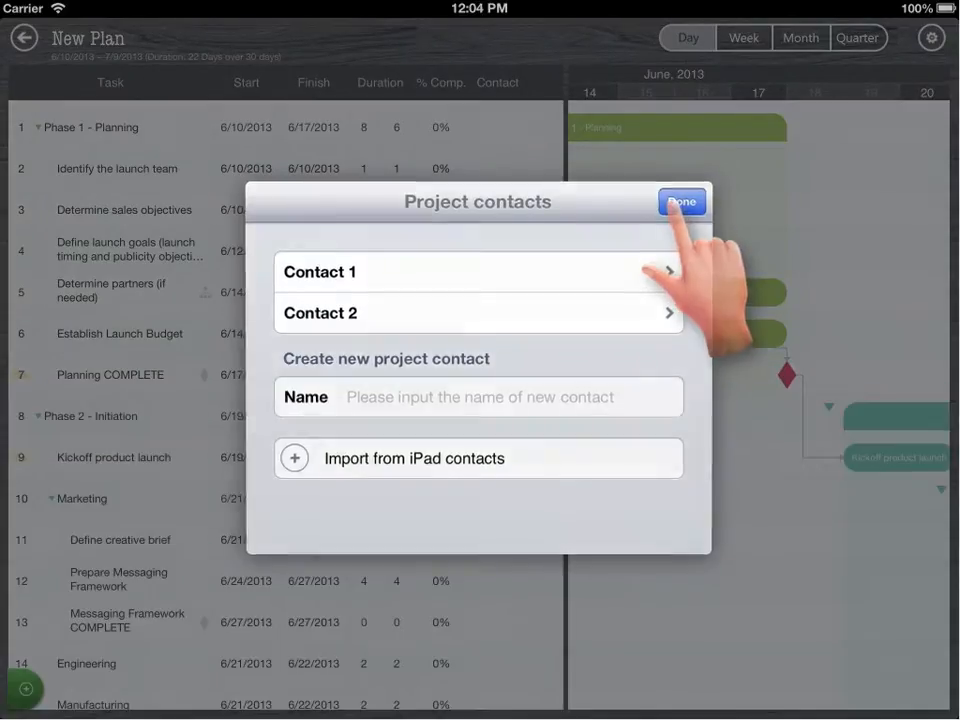
Finish the contacts list, widen the task table and edit Establish Launch Budget's Work to 60
left_click(682, 201)
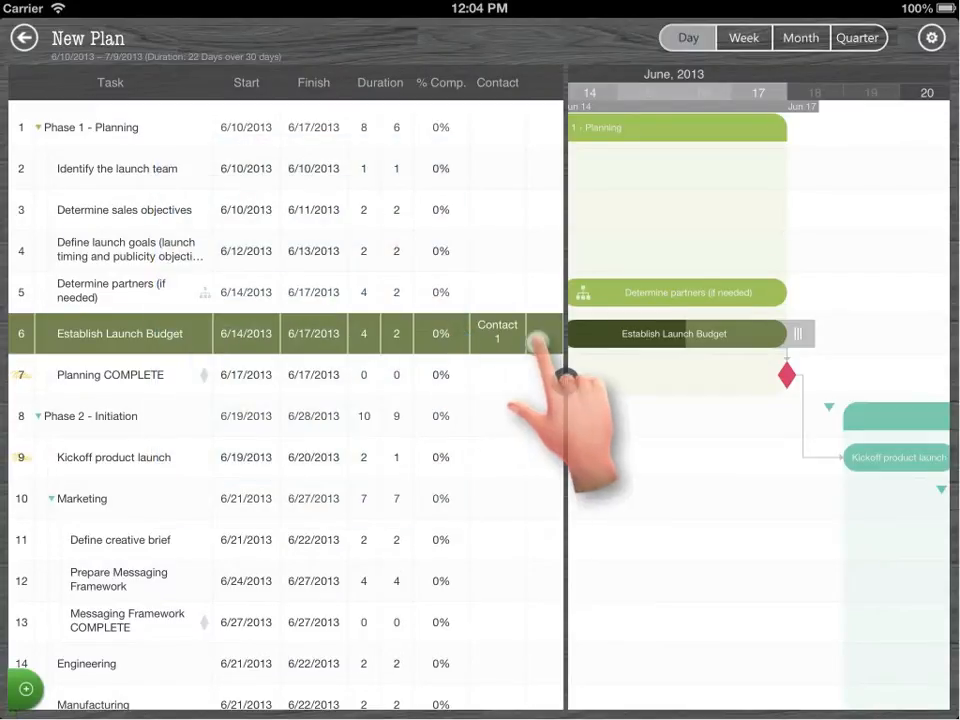
left_click(405, 82)
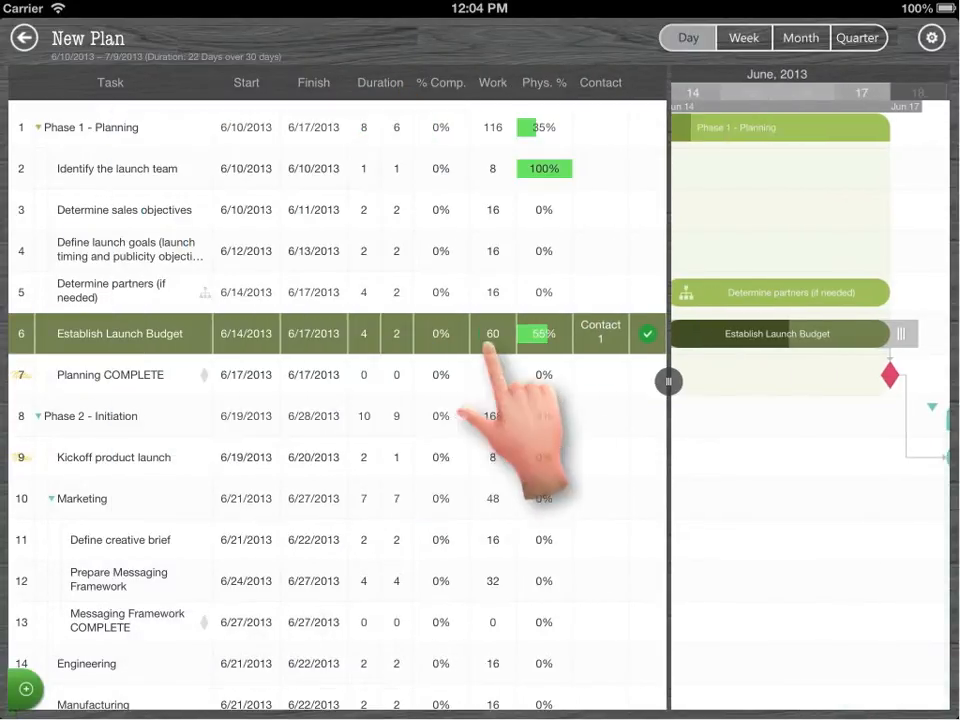
left_click(492, 333)
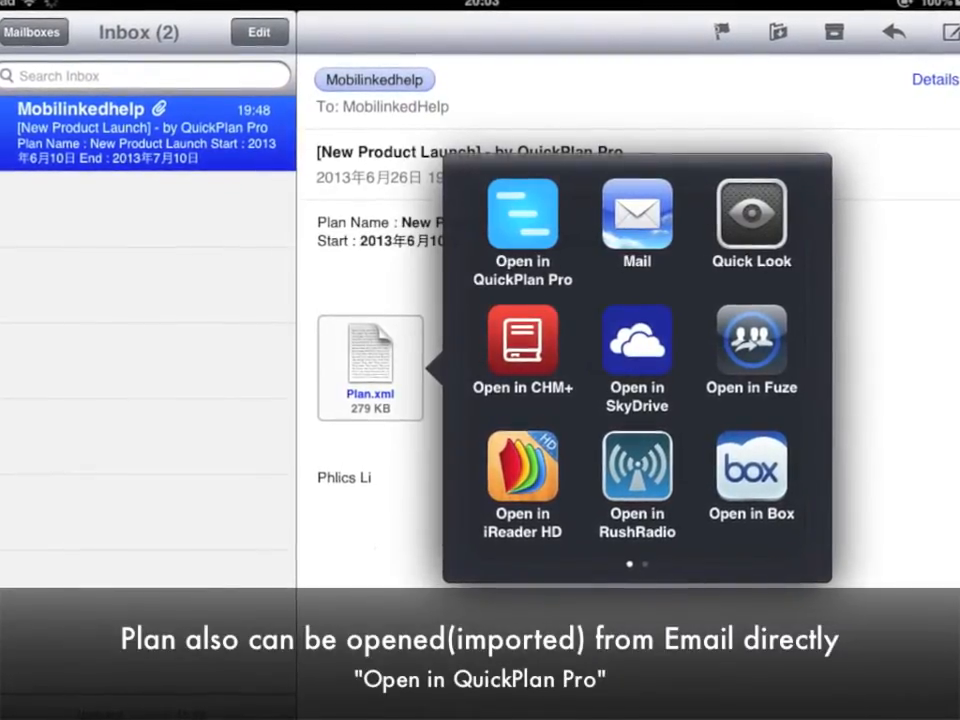
Send the emailed Plan.xml attachment to QuickPlan Pro for import
left_click(522, 220)
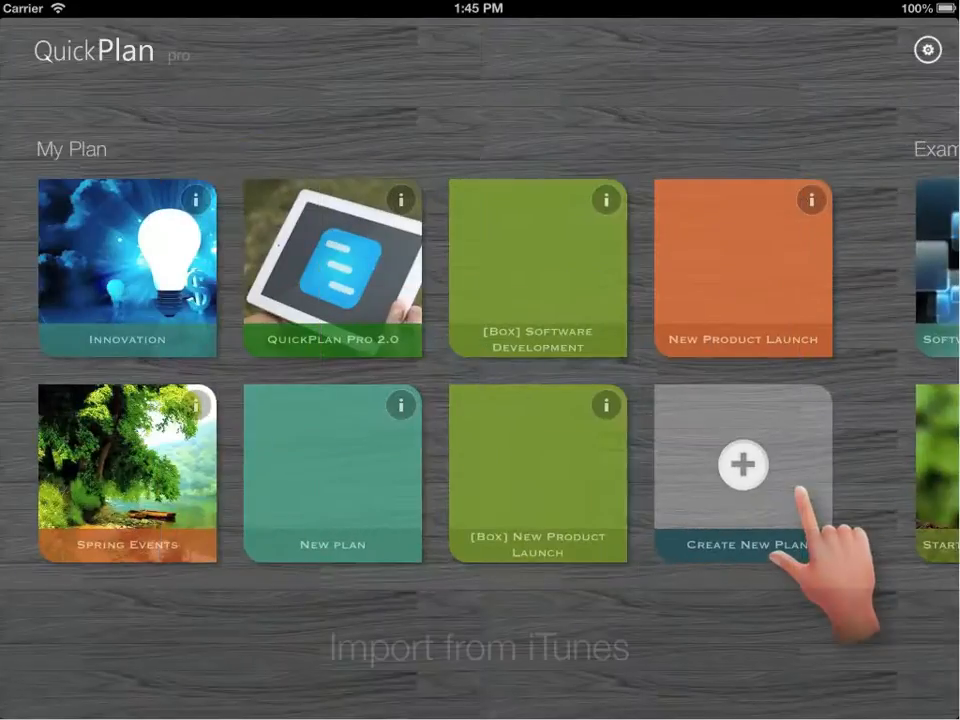
List the iTunes plan files and include QuickPlan Pro 2.0 in the import
left_click(743, 464)
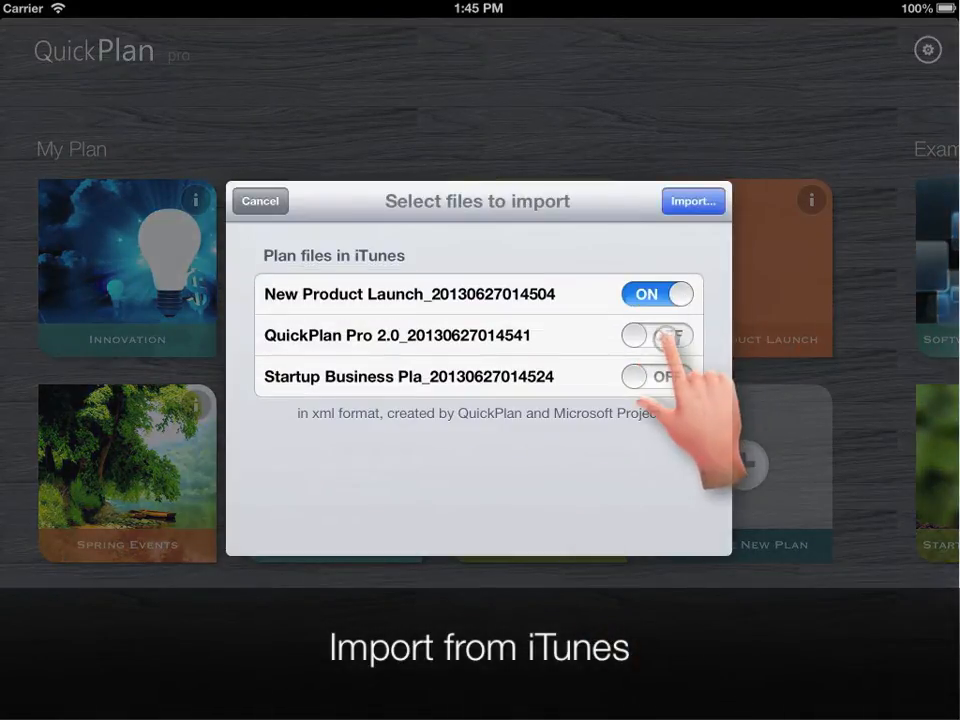
left_click(692, 201)
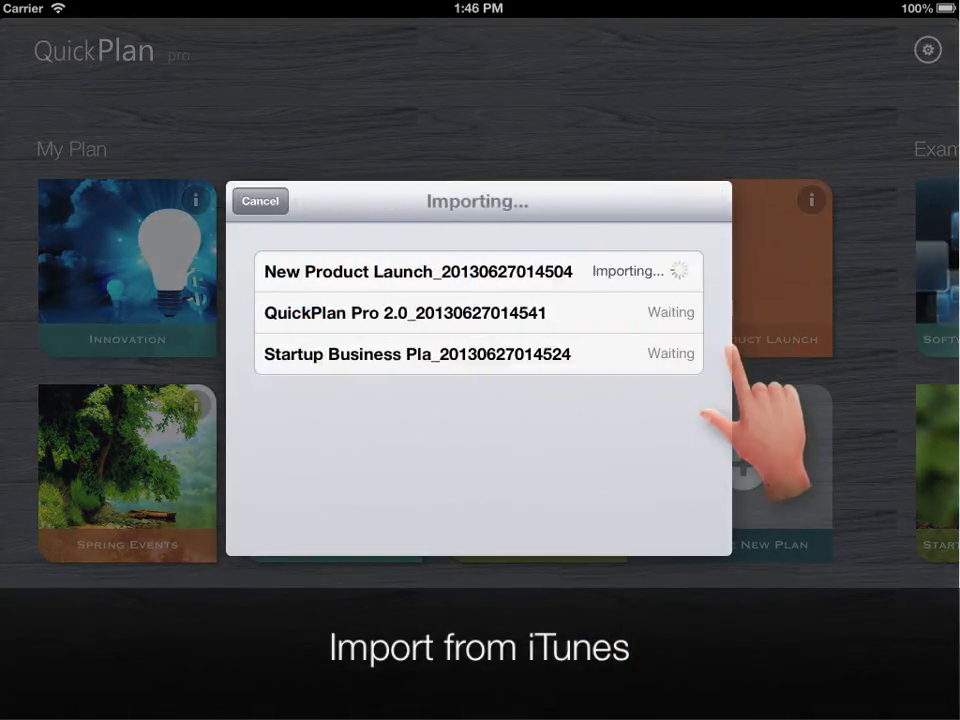